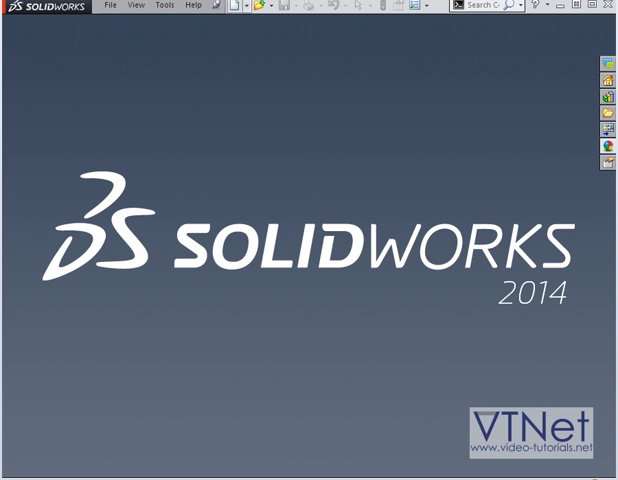
- Create a new blank Part document from the New SolidWorks Document dialog
{"action": "left_click", "coordinate": [234, 7]}
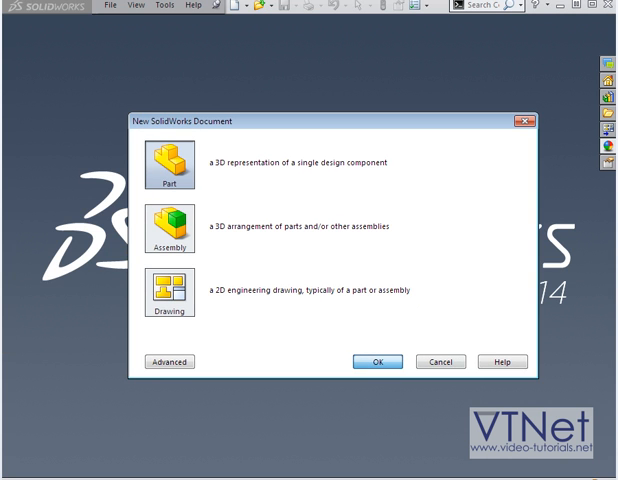
{"action": "left_click", "coordinate": [377, 361]}
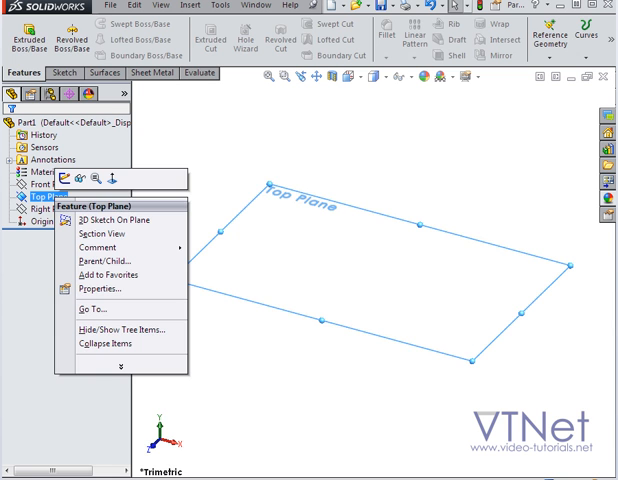
- Sketch a trapezoid with one slanted side on the Top Plane and extrude it into a thin plate
{"action": "left_click", "coordinate": [105, 219]}
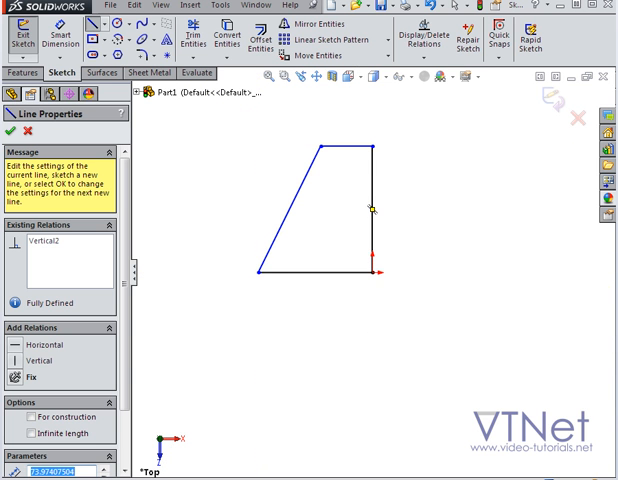
{"action": "left_click", "coordinate": [9, 132]}
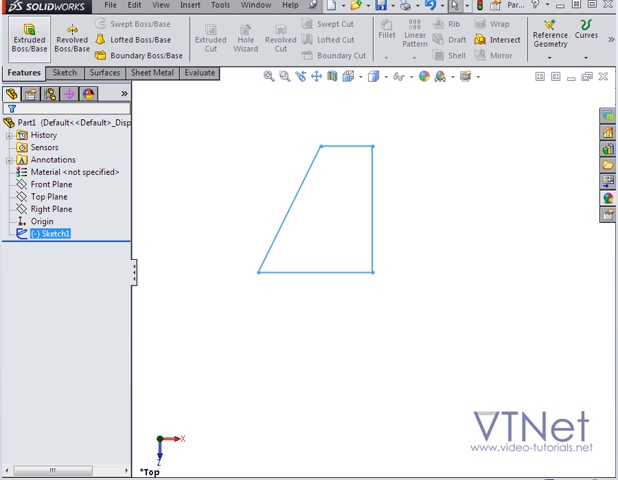
{"action": "left_click", "coordinate": [28, 30]}
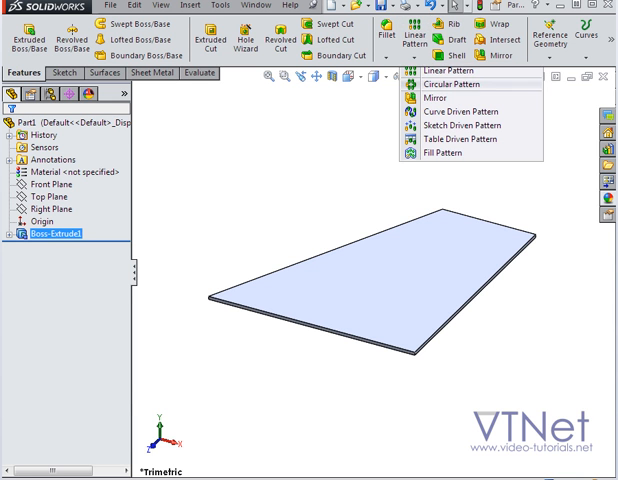
- Circular-pattern the plate about its long edge with 2 instances at 60 degrees
{"action": "left_click", "coordinate": [432, 84]}
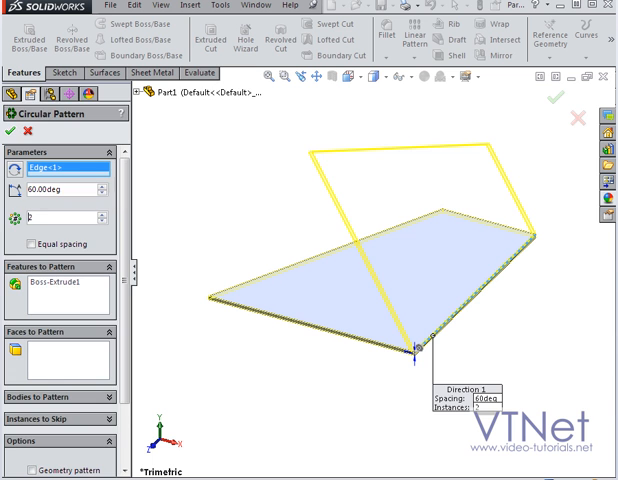
{"action": "left_click", "coordinate": [10, 133]}
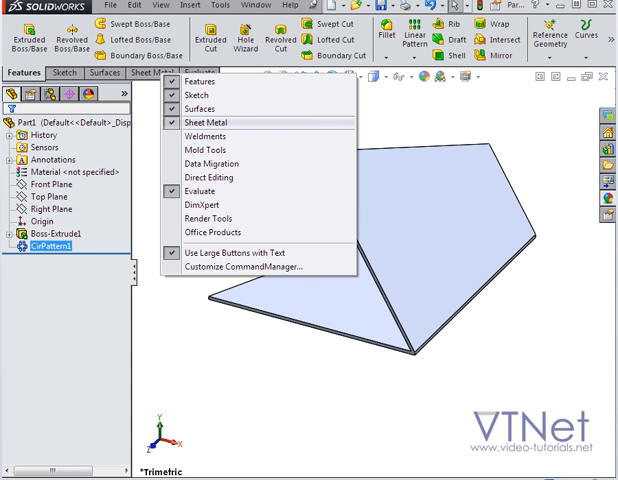
- Convert the V-shaped body to 1 mm sheet metal, using the shared edge as the bend
{"action": "left_click", "coordinate": [202, 121]}
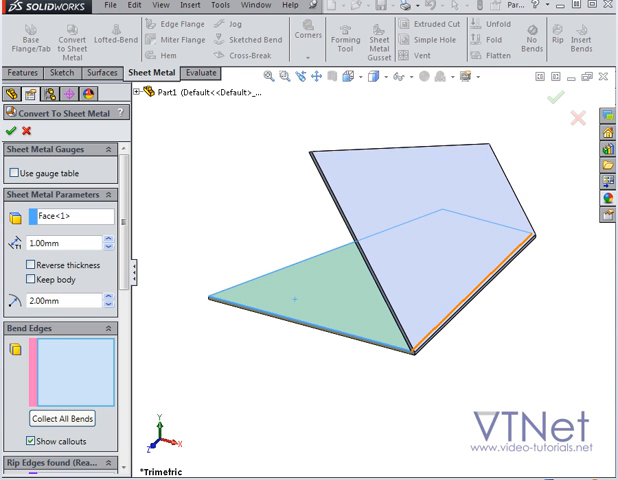
{"action": "left_click", "coordinate": [480, 290]}
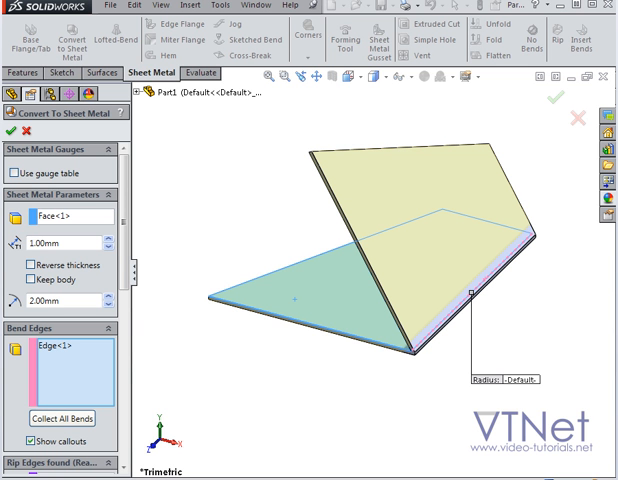
{"action": "triple_click", "coordinate": [55, 242]}
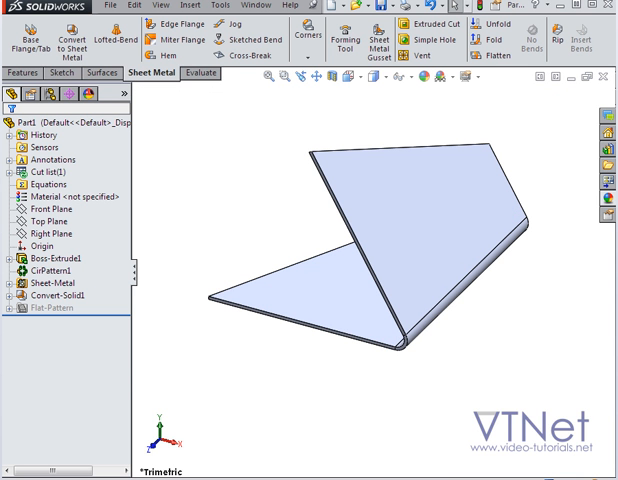
{"action": "left_click", "coordinate": [494, 56]}
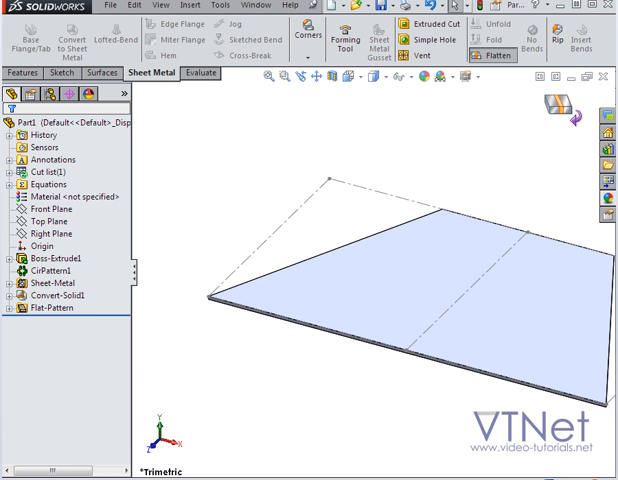
{"action": "left_click", "coordinate": [344, 10]}
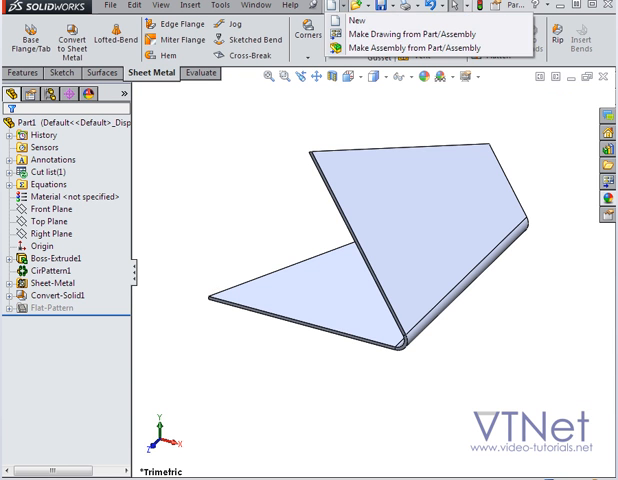
- Create a new Part document and bring up sketch options on a plane
{"action": "left_click", "coordinate": [356, 18]}
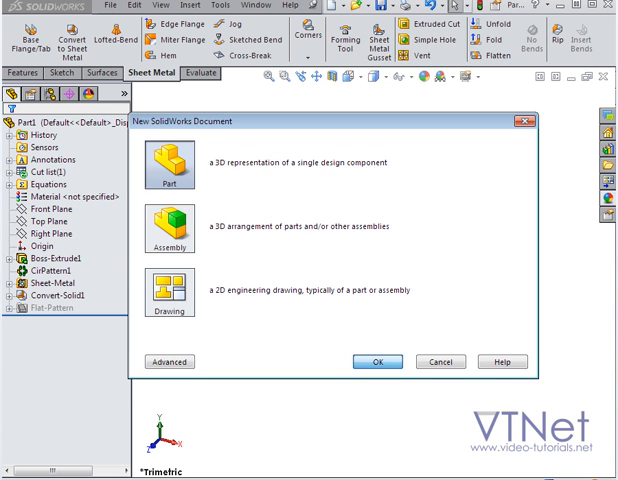
{"action": "left_click", "coordinate": [378, 361]}
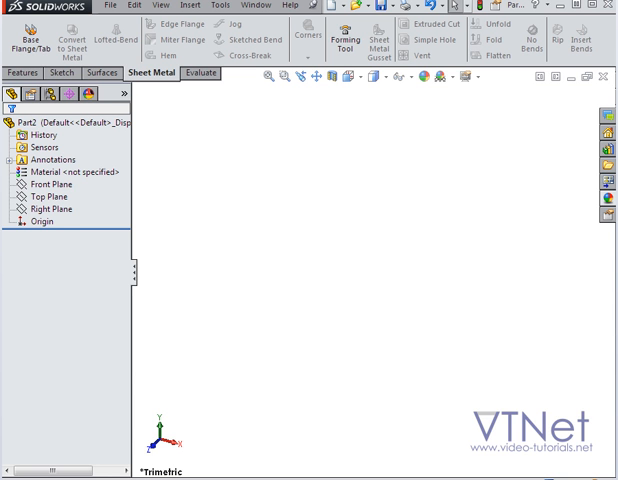
{"action": "right_click", "coordinate": [40, 184]}
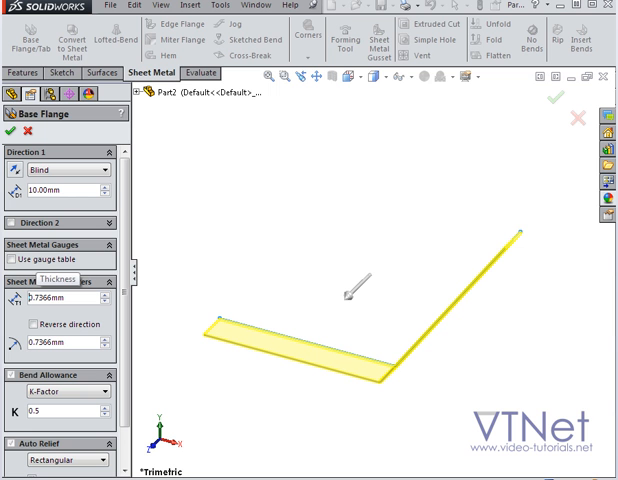
{"action": "mouse_move", "coordinate": [350, 295]}
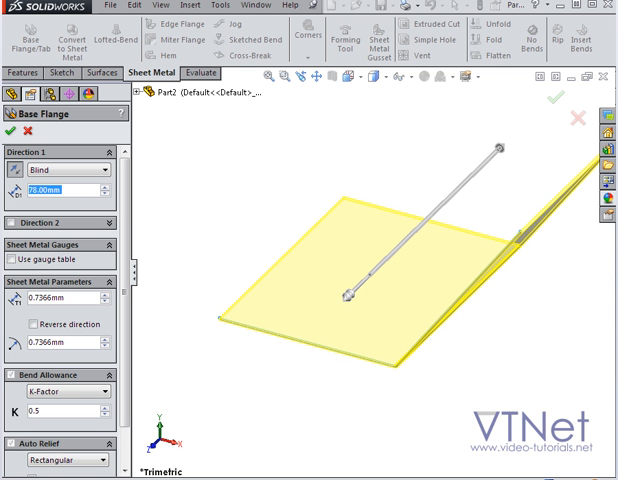
{"action": "mouse_move", "coordinate": [50, 192]}
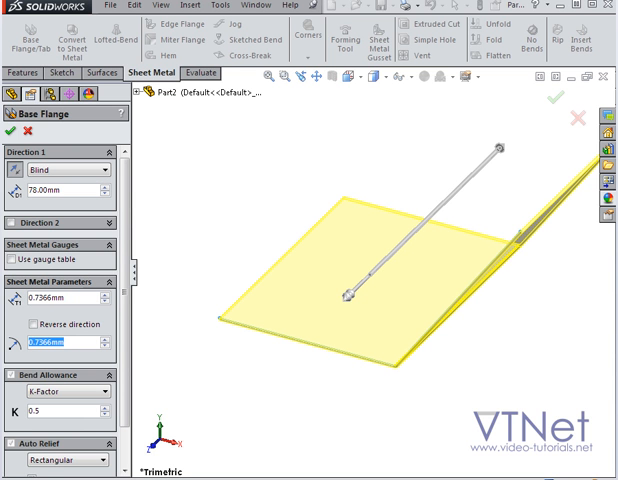
- Accept the base flange from the L profile with 78 mm depth
{"action": "left_click", "coordinate": [35, 325]}
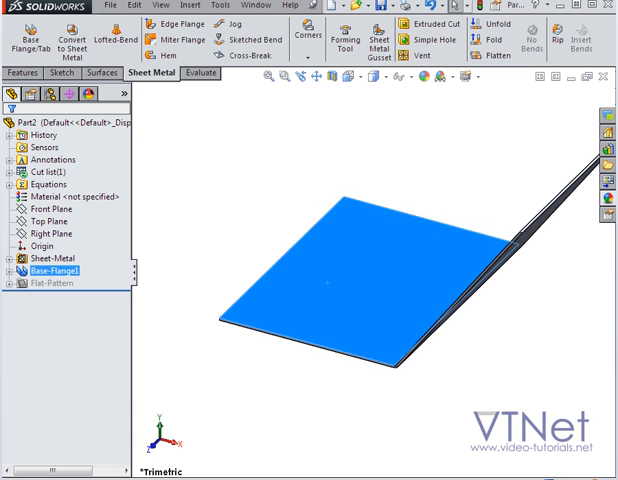
- Sketch a cutting line on the plate face and extrude-cut away the portion beyond it
{"action": "left_click", "coordinate": [68, 73]}
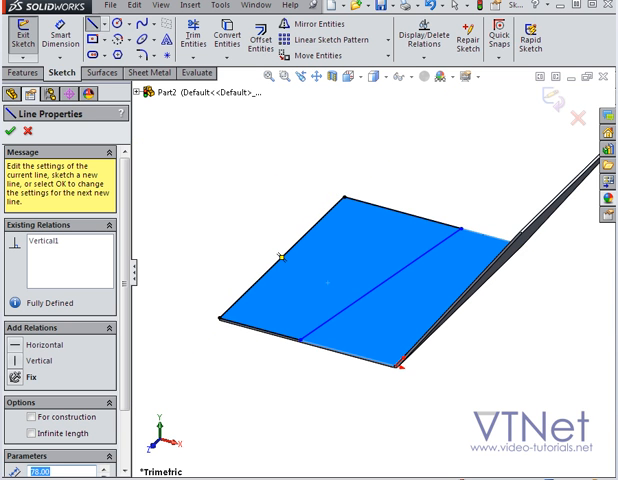
{"action": "left_click", "coordinate": [9, 135]}
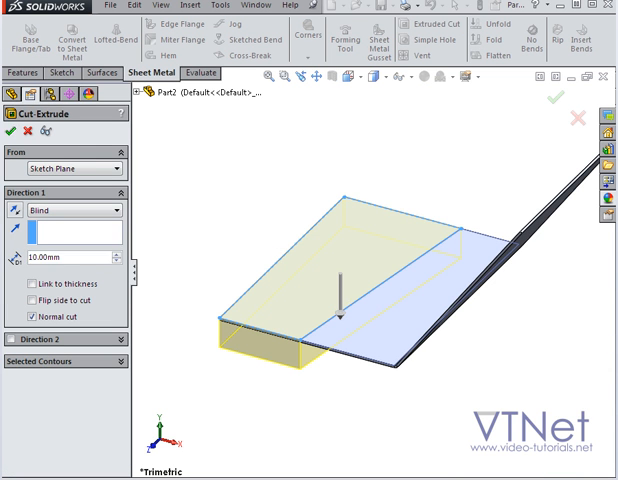
{"action": "left_click", "coordinate": [549, 97]}
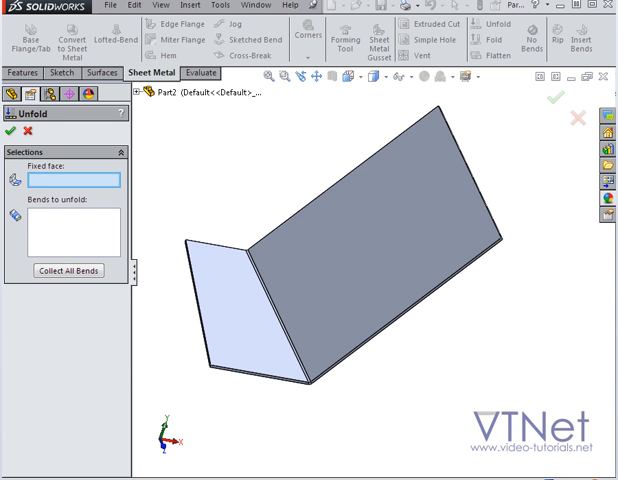
- Pick the fixed face and unfold all bends flat
{"action": "left_click", "coordinate": [240, 310]}
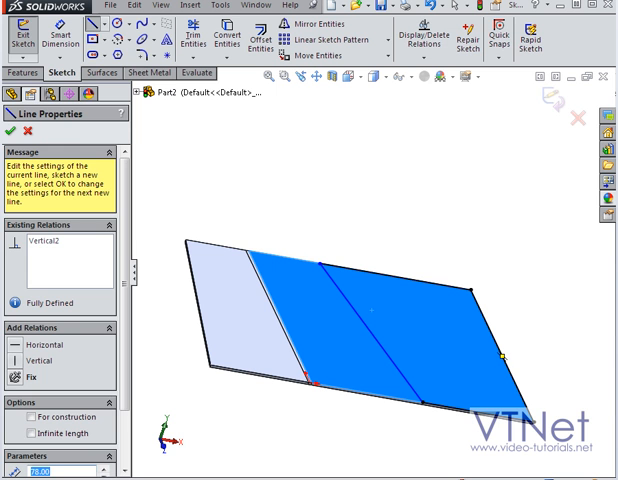
- Finish sketching a 78 mm straight line across the flattened sheet
{"action": "left_click", "coordinate": [9, 134]}
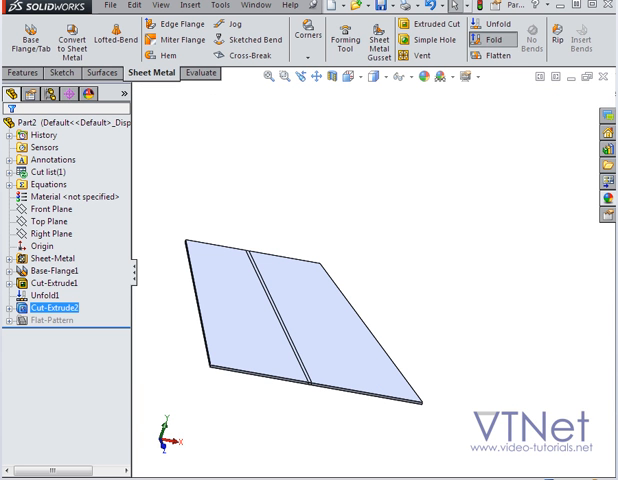
- Fold BaseBend1 back up with the Fold command, keeping the same fixed face
{"action": "left_click", "coordinate": [491, 40]}
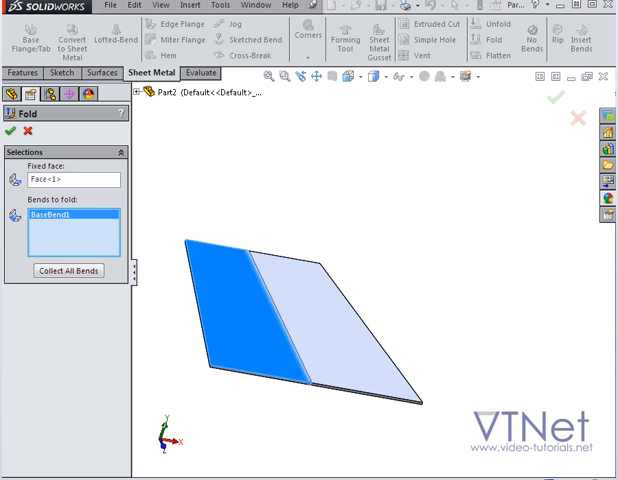
{"action": "left_click", "coordinate": [8, 135]}
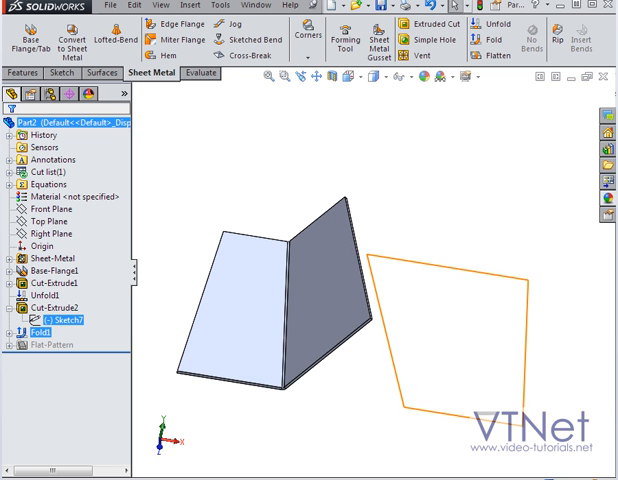
- Edit Sketch7 of the cut from its context menu, then exit the sketch
{"action": "right_click", "coordinate": [44, 324]}
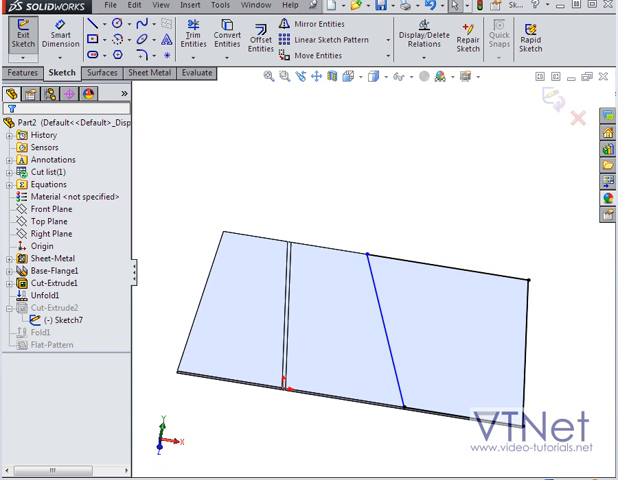
{"action": "left_click", "coordinate": [270, 240]}
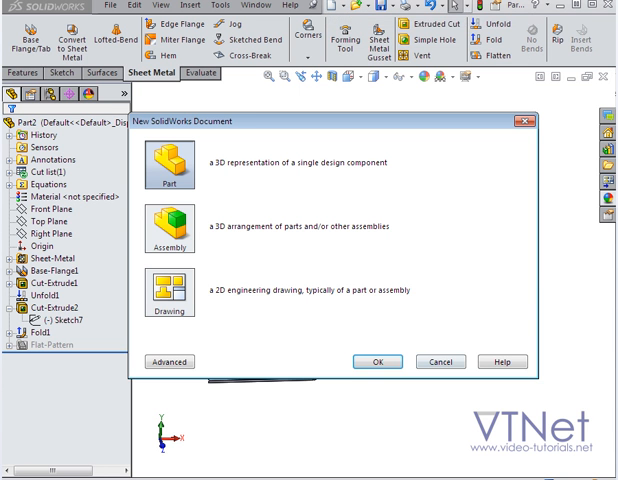
- Start a new part and sketch a four-line trapezoid outline with one slanted side on Top Plane
{"action": "left_click", "coordinate": [377, 361]}
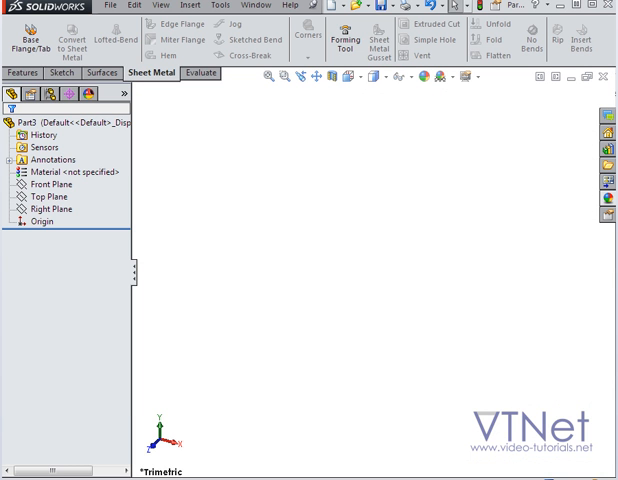
{"action": "right_click", "coordinate": [49, 183]}
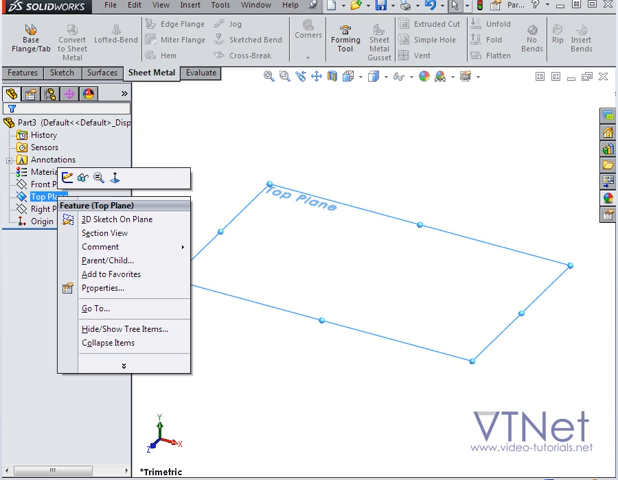
{"action": "left_click", "coordinate": [107, 221]}
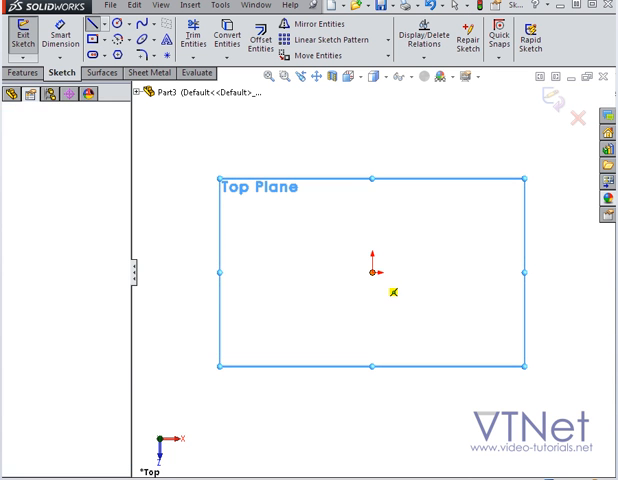
{"action": "left_click_drag", "start_coordinate": [235, 272], "coordinate": [372, 272]}
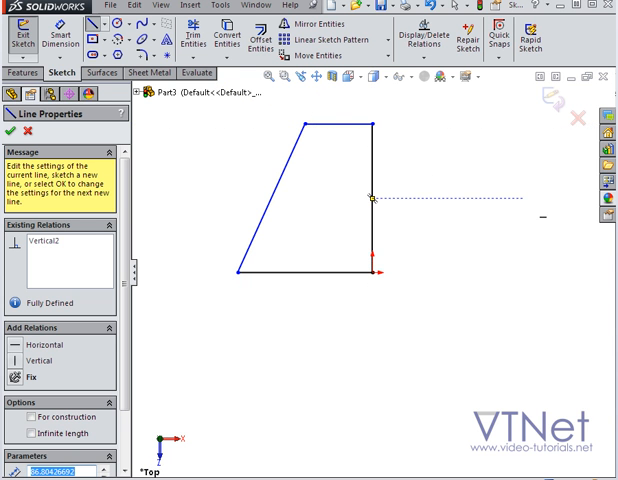
{"action": "left_click", "coordinate": [9, 132]}
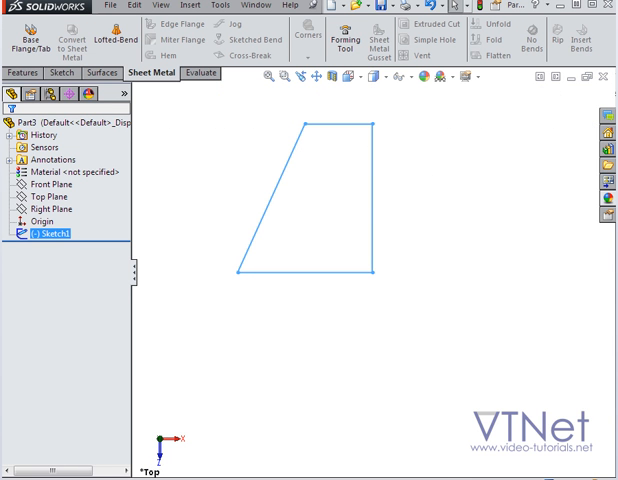
- Turn Sketch1 into a flat Base-Flange1 plate, then begin sketching a line on it
{"action": "left_click", "coordinate": [25, 28]}
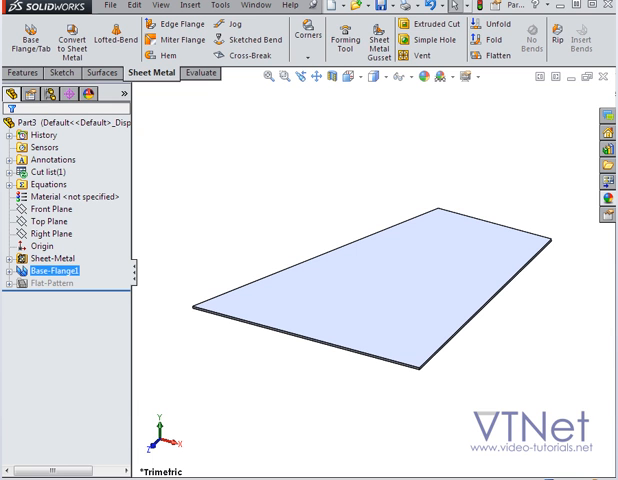
{"action": "left_click", "coordinate": [169, 22]}
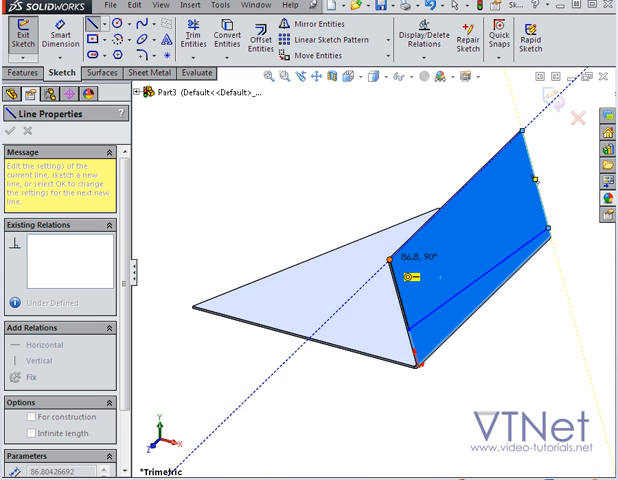
- Finish the edge flange profile, then flatten and refold the part to check it
{"action": "left_click", "coordinate": [14, 133]}
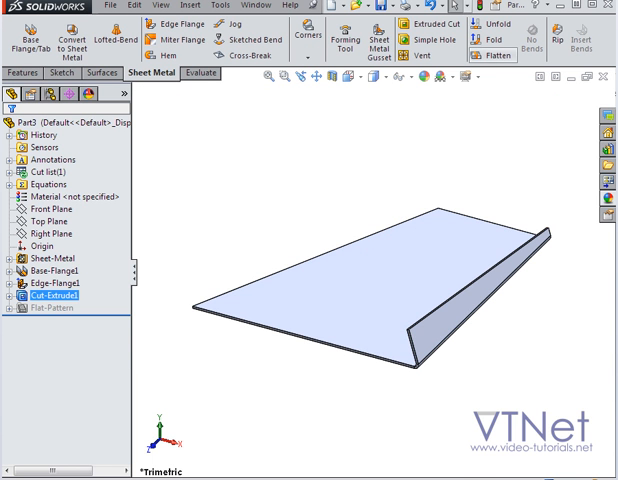
{"action": "left_click", "coordinate": [492, 55]}
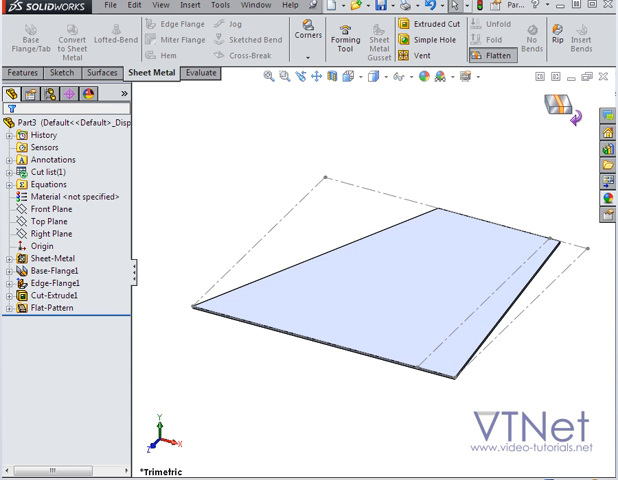
{"action": "left_click", "coordinate": [492, 55]}
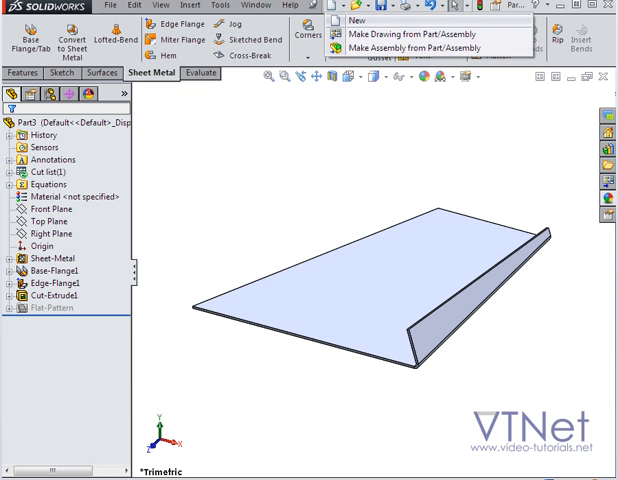
- Create Part4 with a trapezoid sketch on Top Plane
{"action": "left_click", "coordinate": [357, 20]}
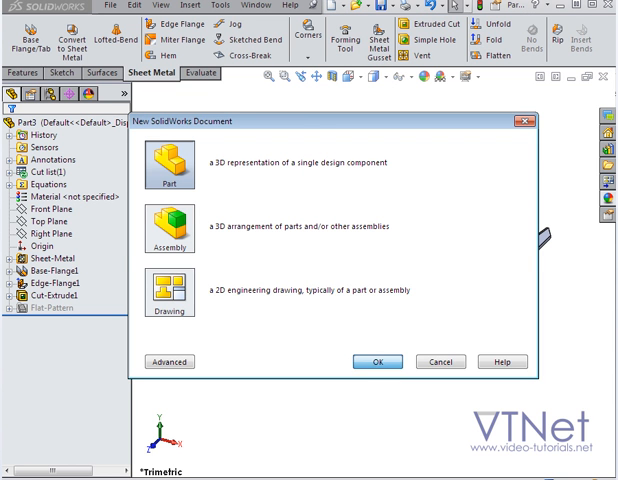
{"action": "left_click", "coordinate": [377, 361]}
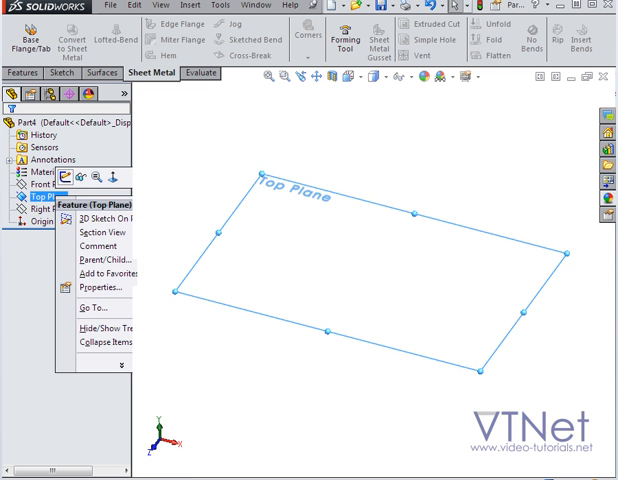
{"action": "left_click", "coordinate": [99, 218]}
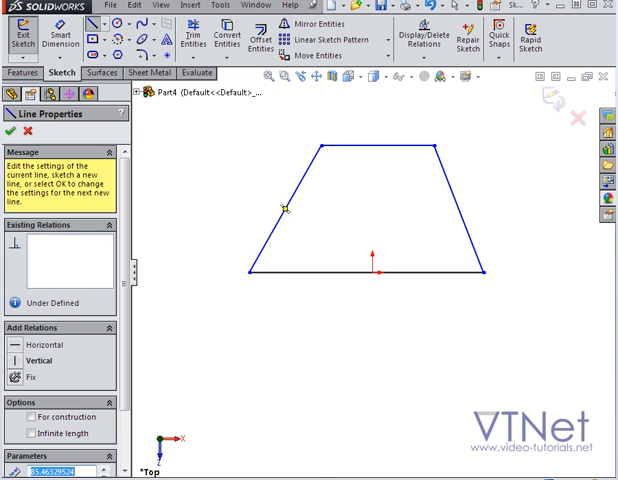
{"action": "left_click", "coordinate": [9, 133]}
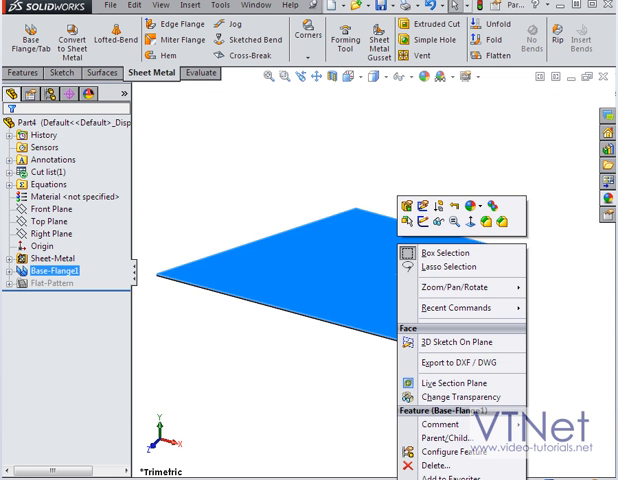
- Sketch a bend line across the plate's top face as Sketch6
{"action": "left_click", "coordinate": [451, 343]}
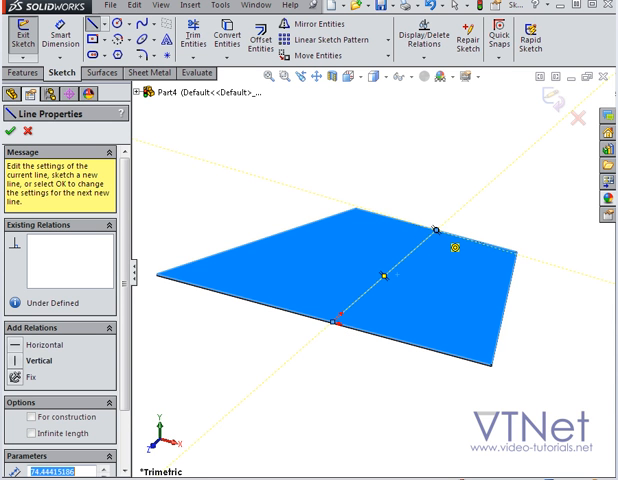
{"action": "left_click", "coordinate": [9, 135]}
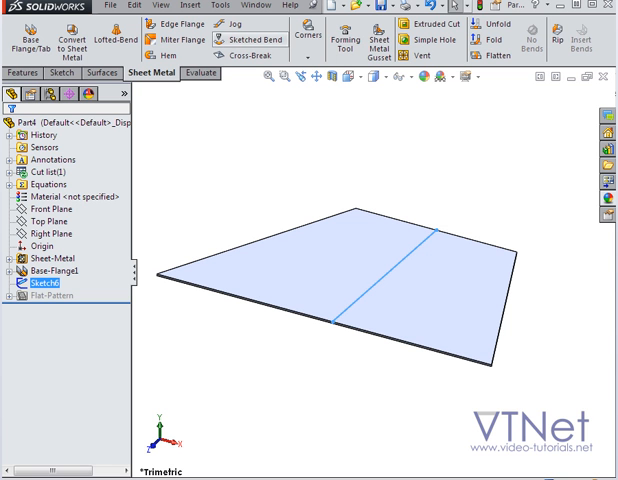
- Bend the plate along Sketch6 into a V shape as Sketched Bend1
{"action": "left_click", "coordinate": [247, 24]}
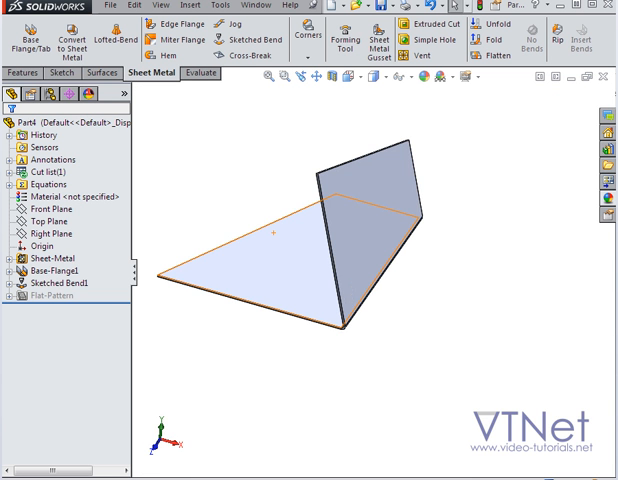
{"action": "left_click", "coordinate": [492, 55]}
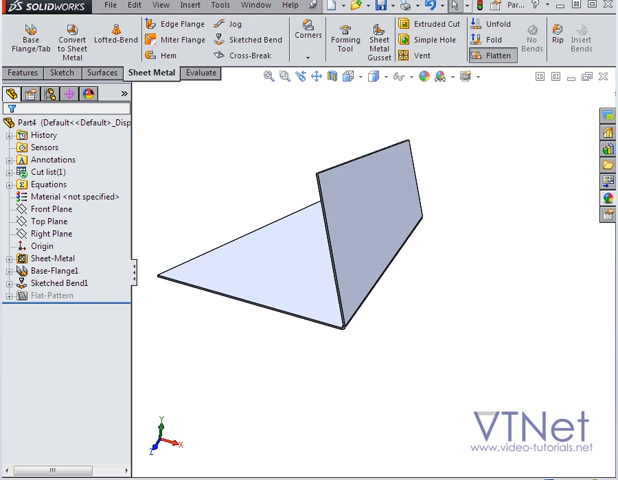